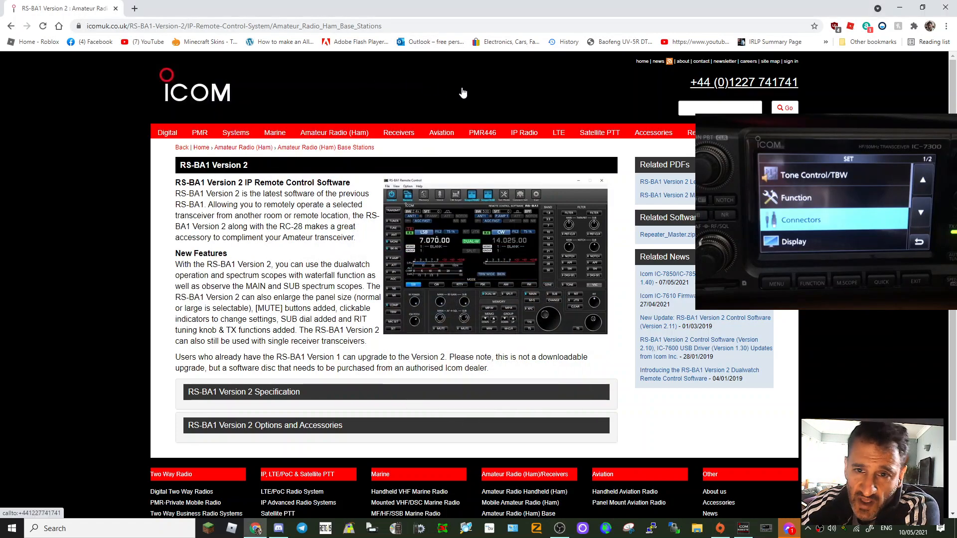
mouse_move(483, 97)
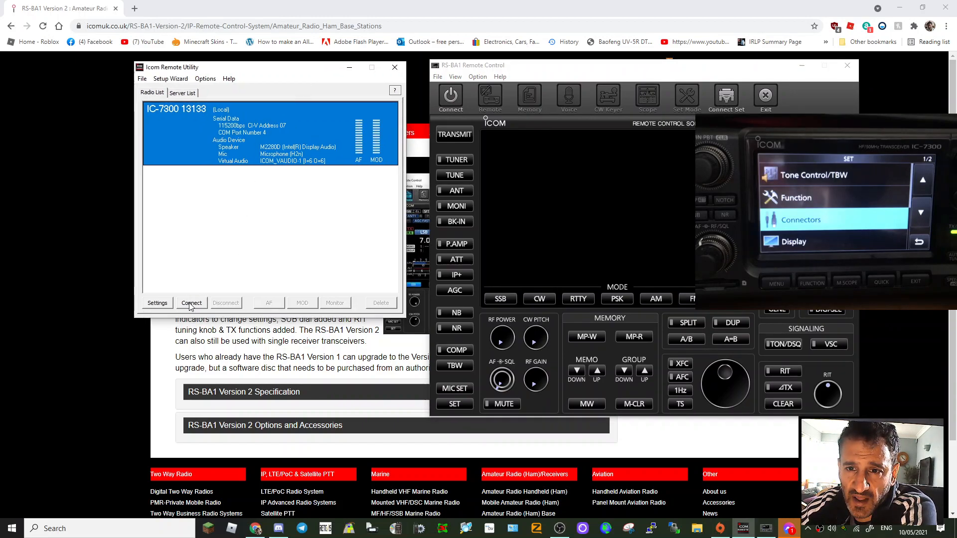
left_click(192, 303)
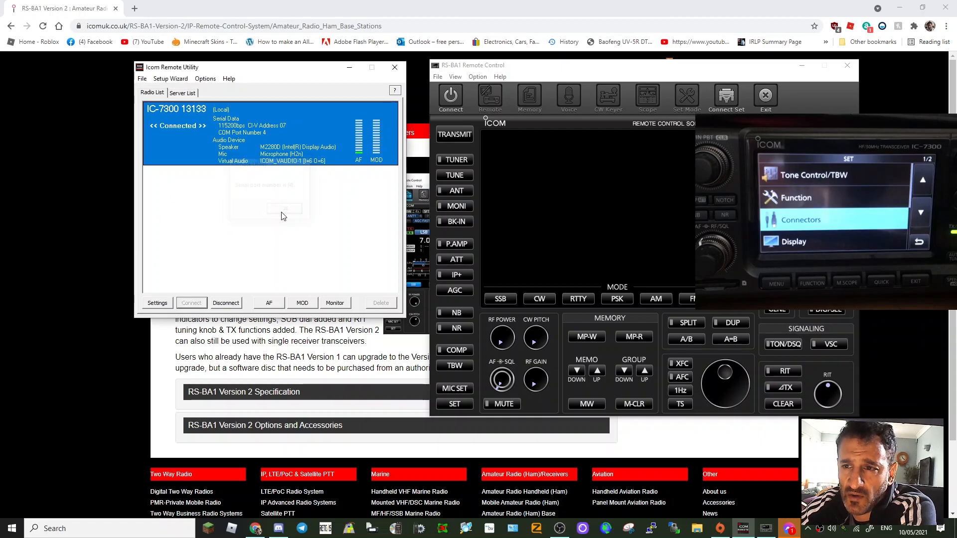
left_click(489, 95)
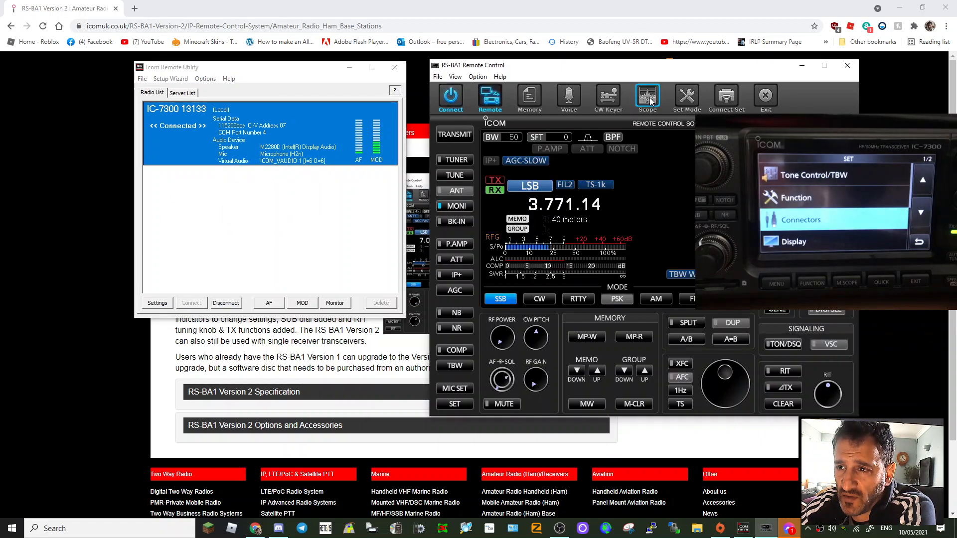
left_click(647, 95)
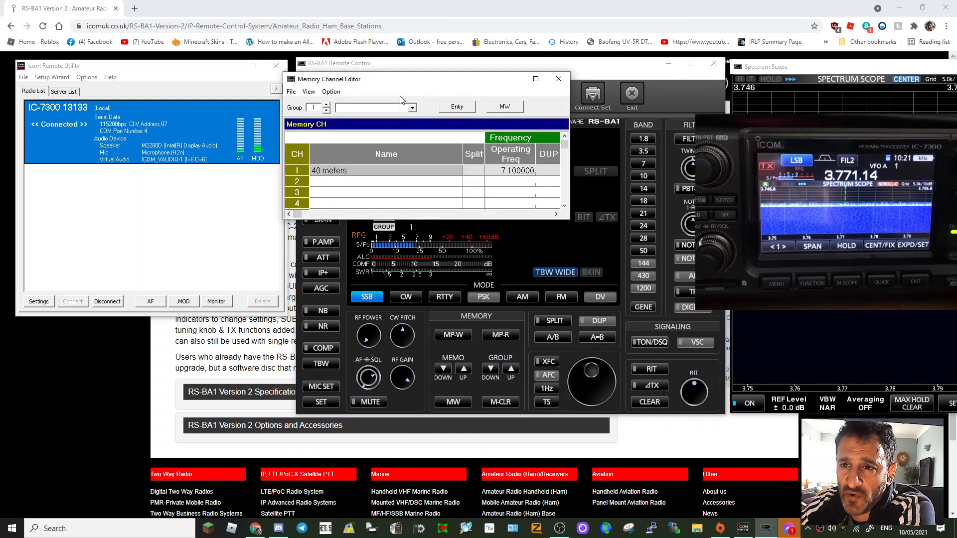
left_click(558, 79)
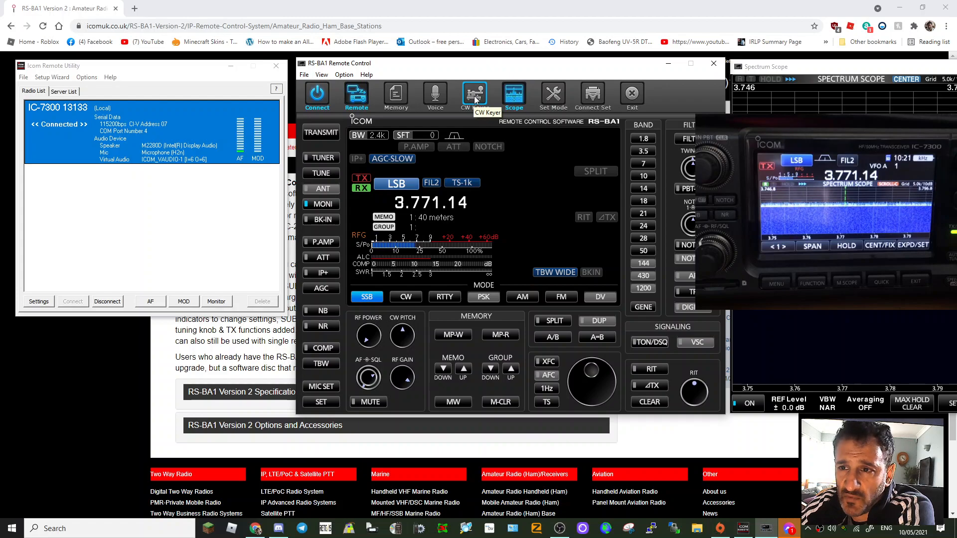
mouse_move(446, 120)
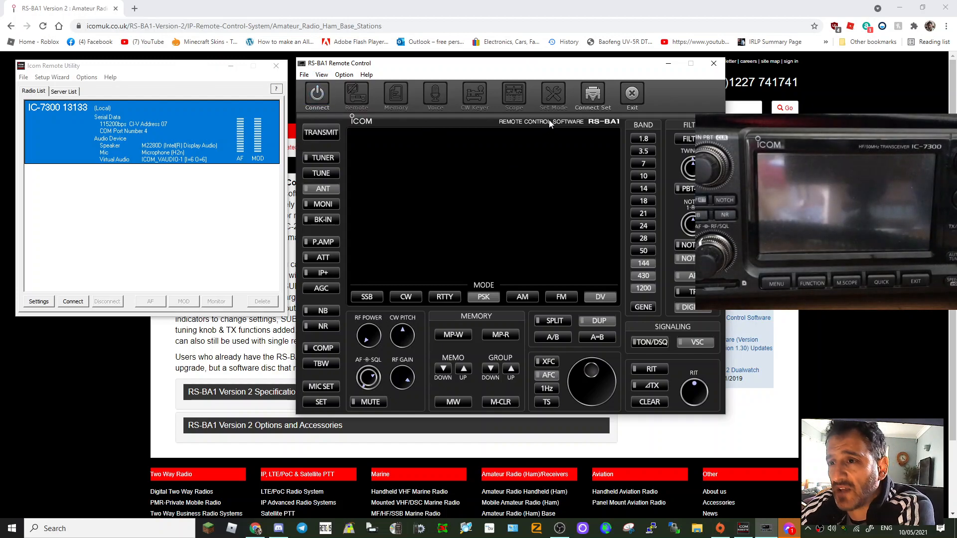
left_click(592, 92)
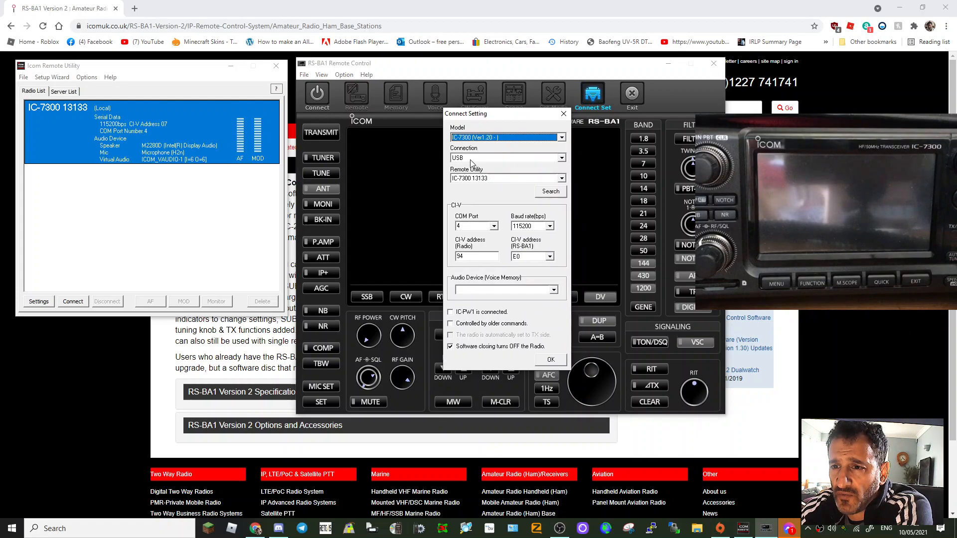
mouse_move(482, 186)
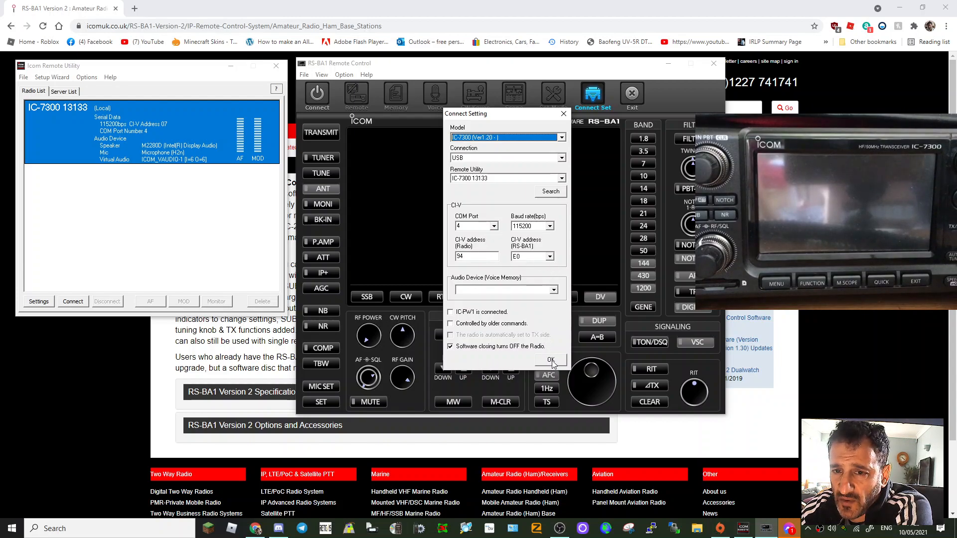
left_click(551, 360)
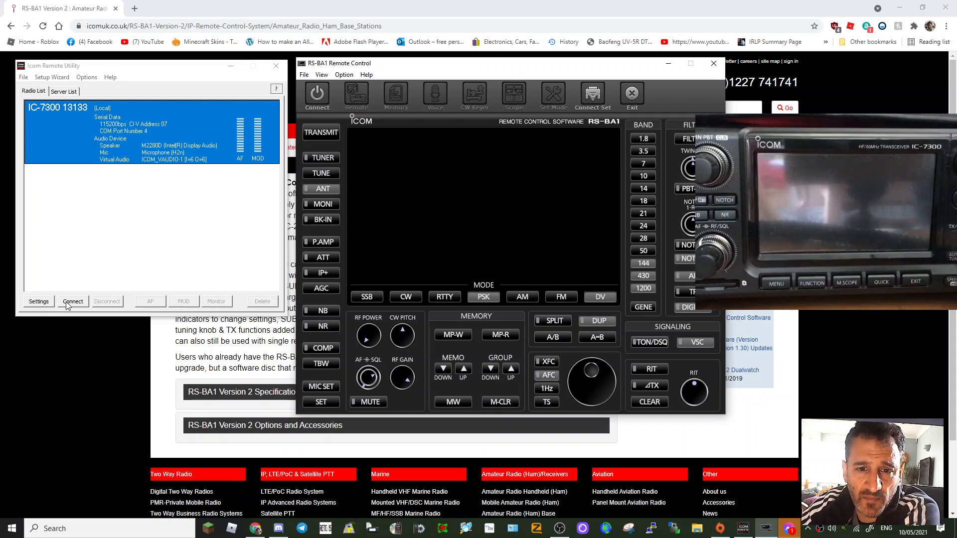
left_click(38, 301)
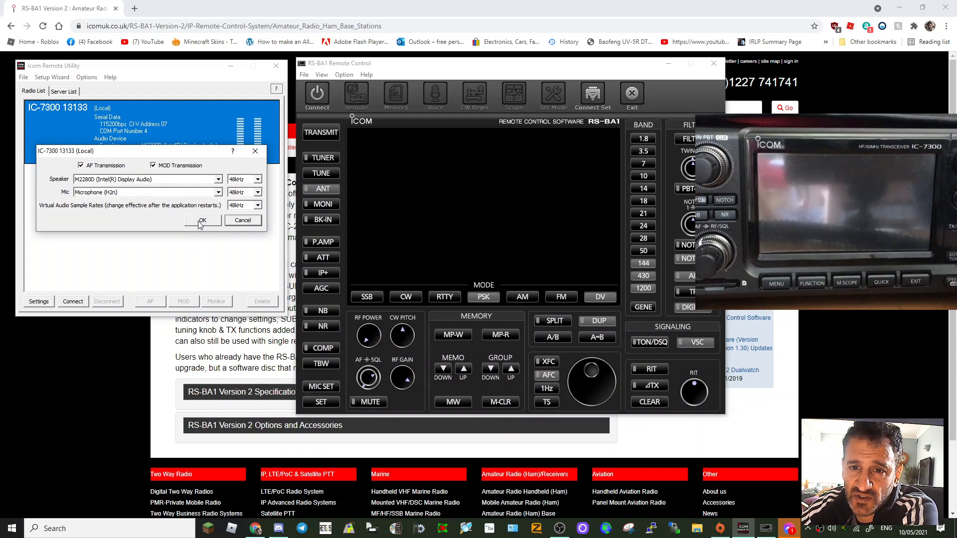
left_click(202, 221)
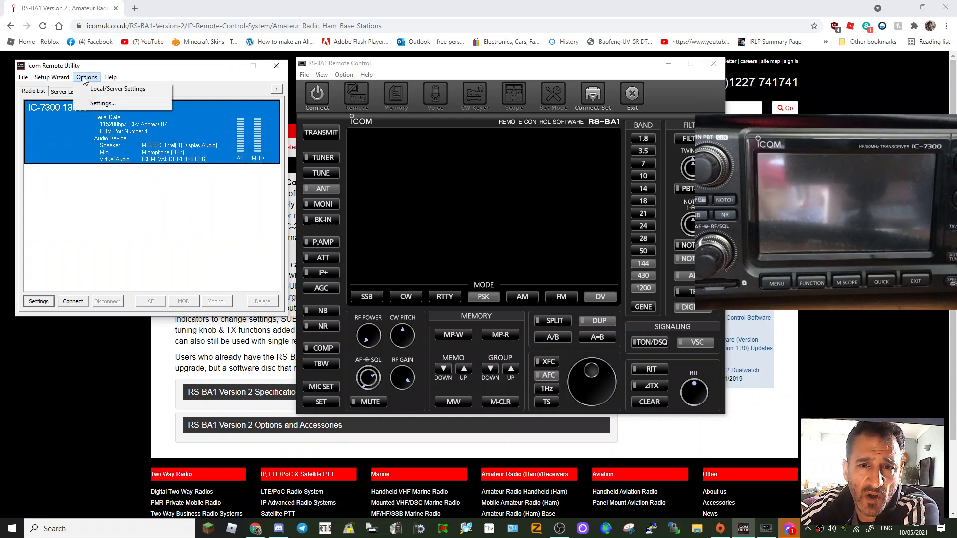
left_click(118, 89)
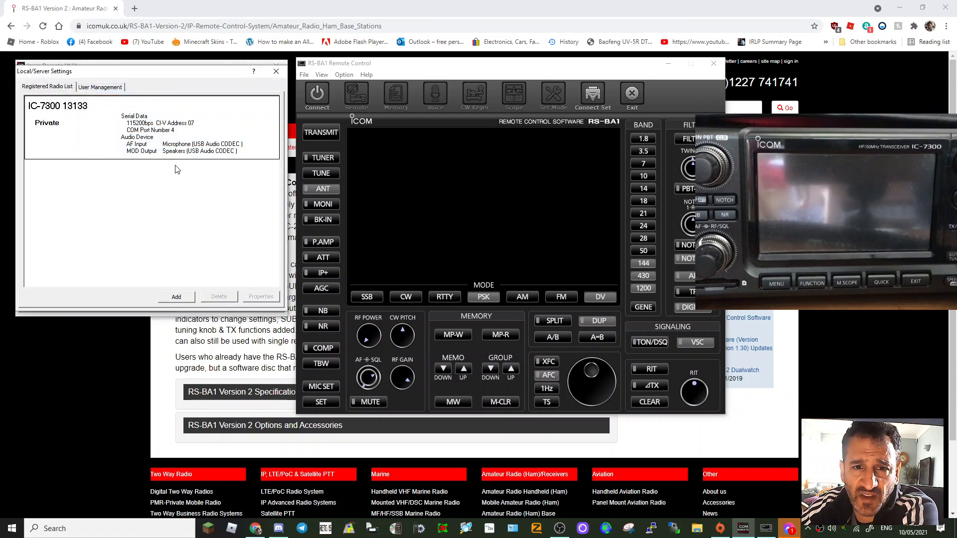
mouse_move(91, 154)
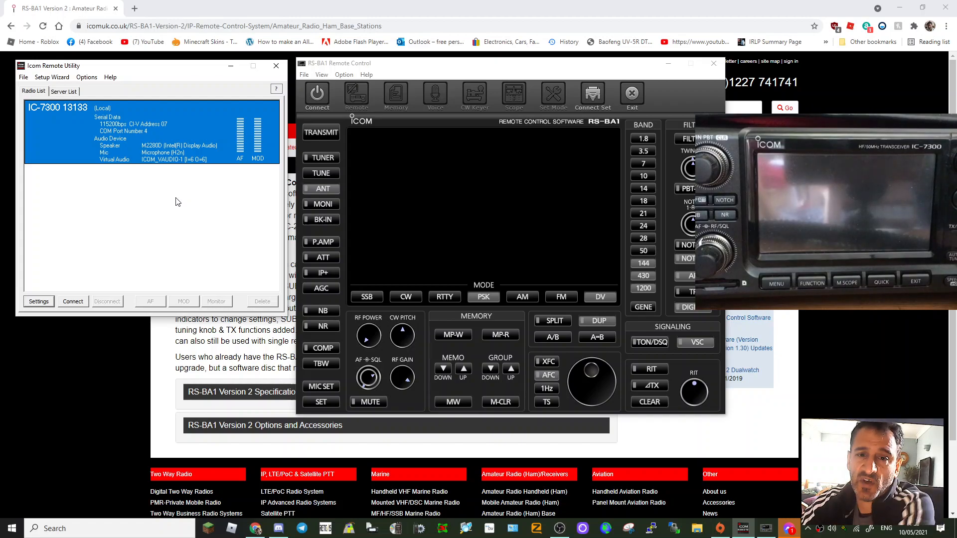
mouse_move(174, 254)
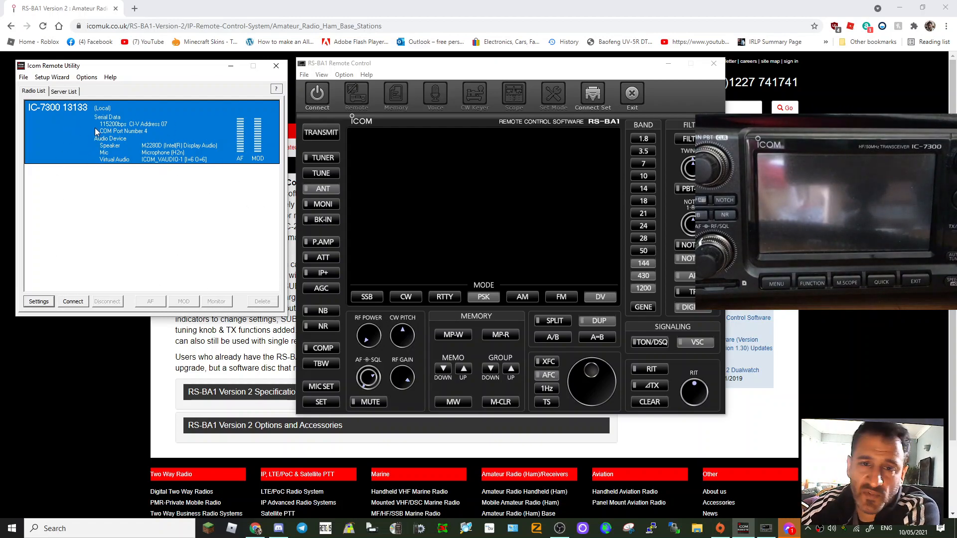
mouse_move(102, 278)
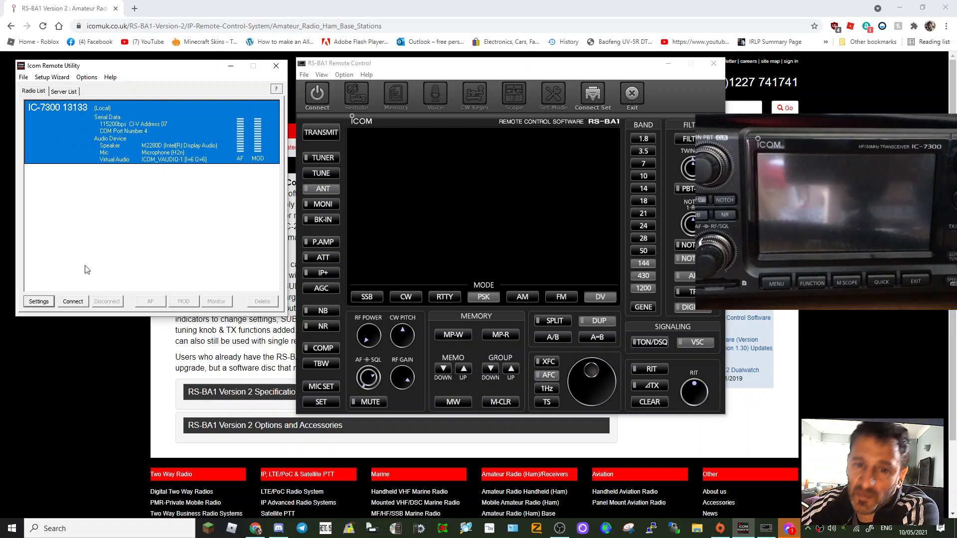
mouse_move(105, 255)
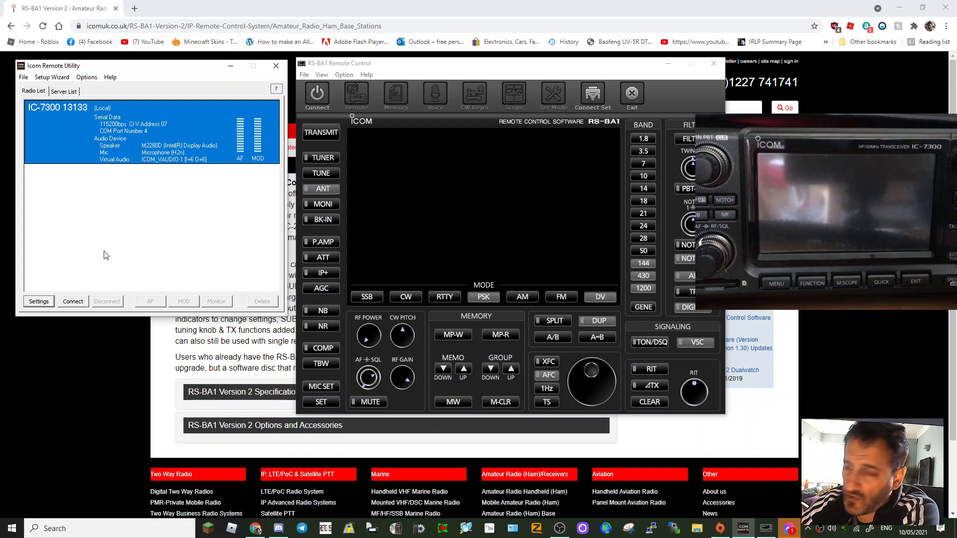
mouse_move(181, 246)
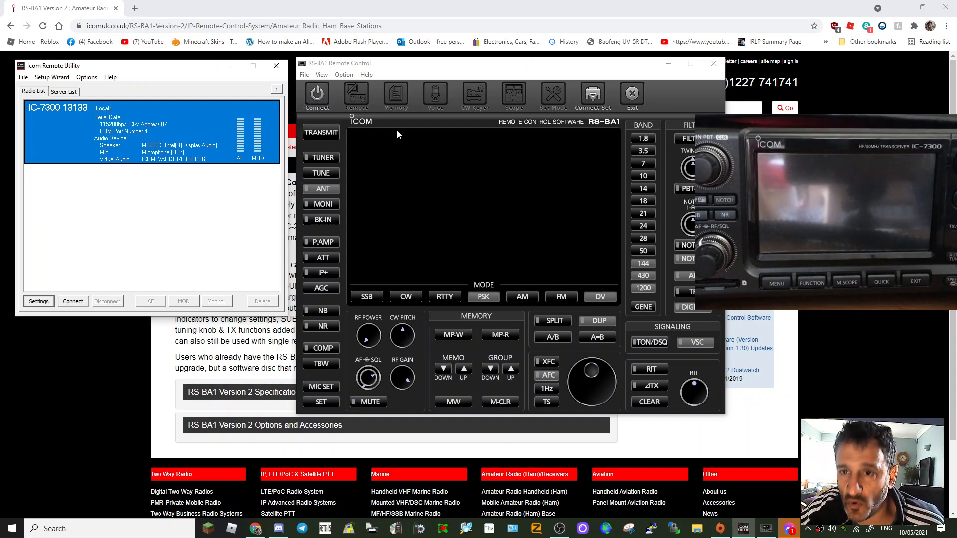
Connect RS-BA1 to the IC-7300, showing 3.771.14 LSB with the spectrum scope open
left_click(514, 94)
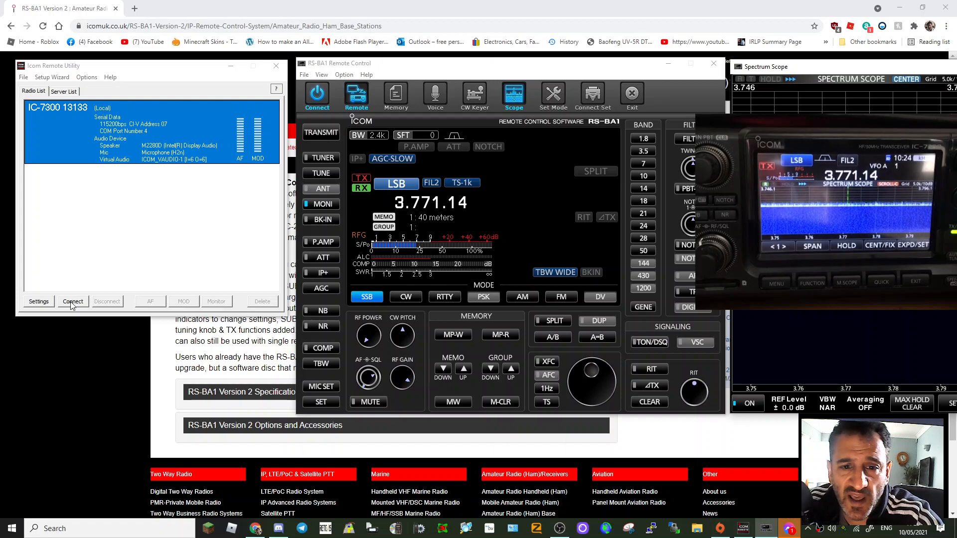
Connect Remote Utility to the radio's serial port and dismiss the port number notice
left_click(73, 302)
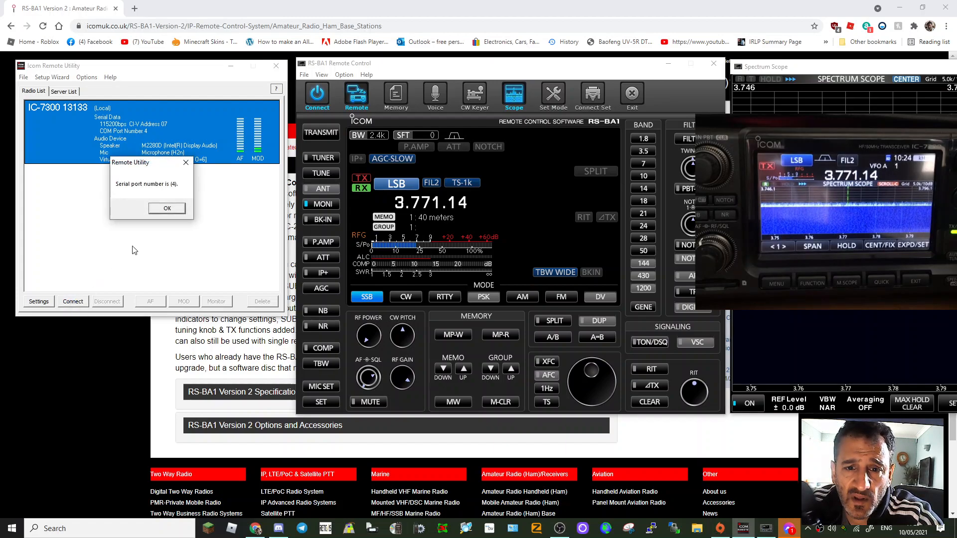
left_click(167, 208)
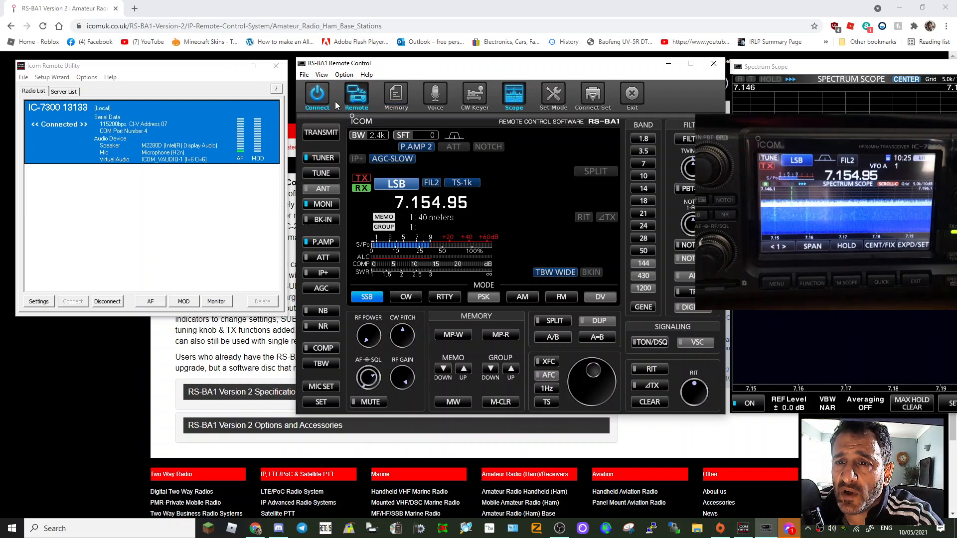
mouse_move(684, 351)
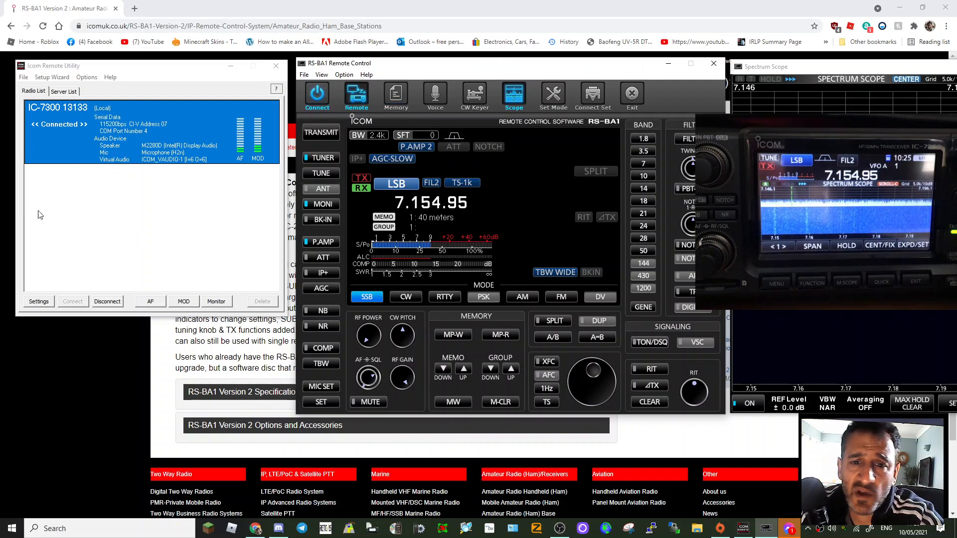
mouse_move(73, 238)
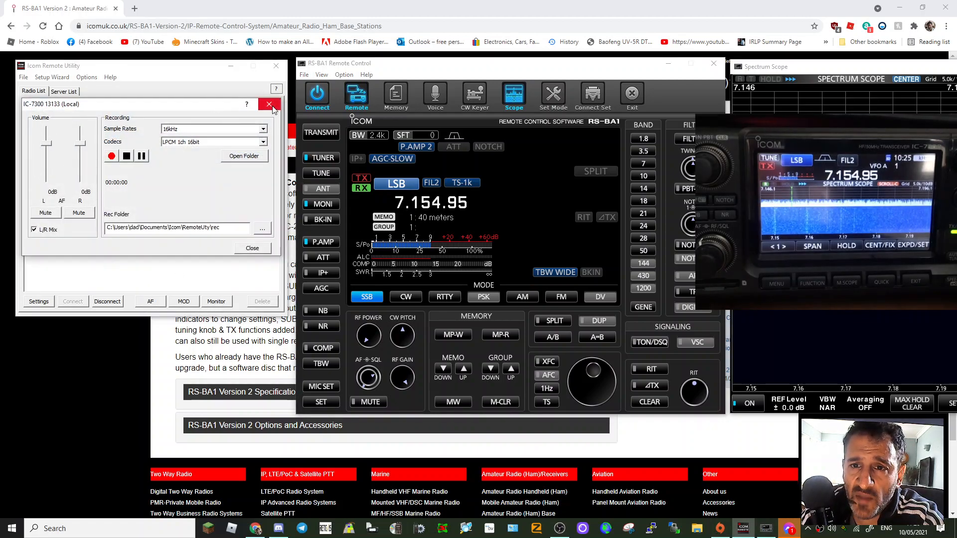
Close the audio recording and mic input dialogs, switch Monitor on, and minimise Remote Utility
left_click(184, 301)
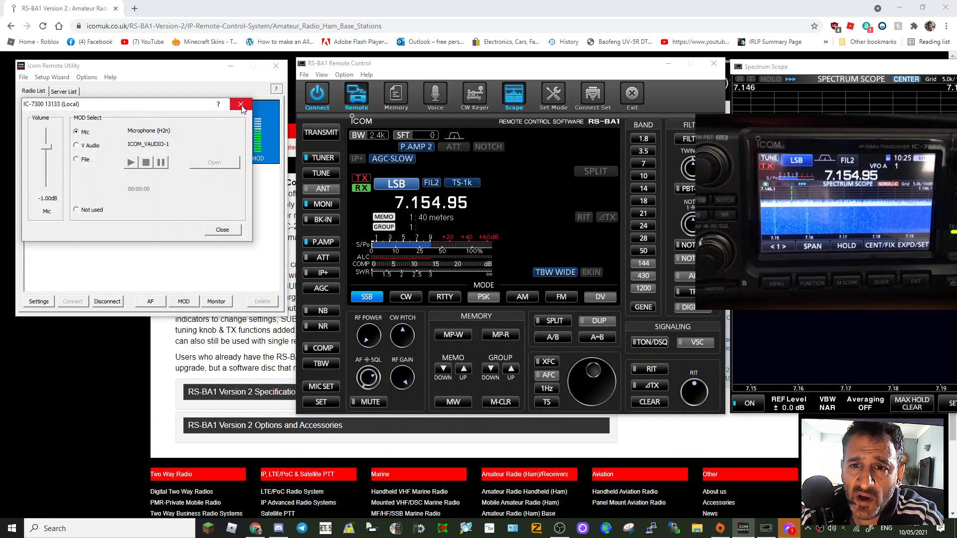
left_click(241, 105)
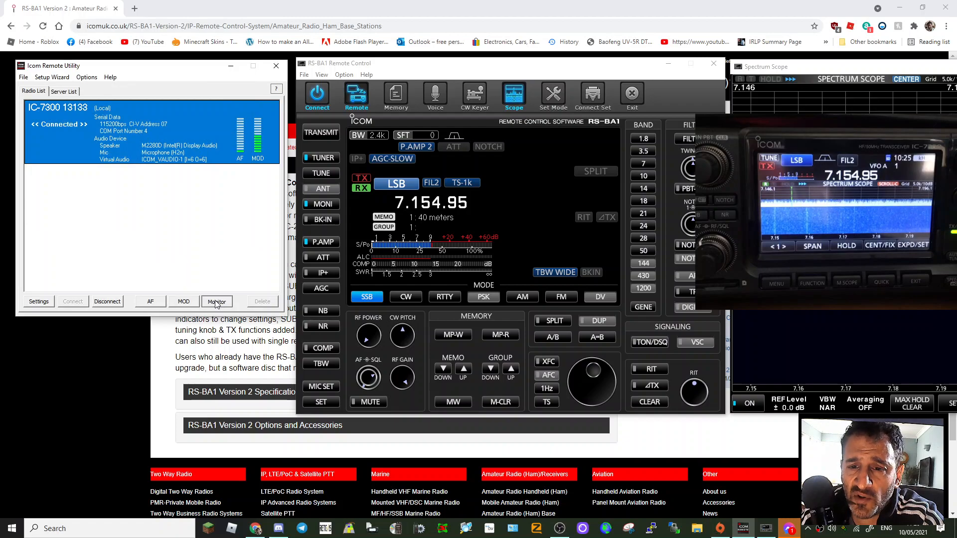
left_click(216, 301)
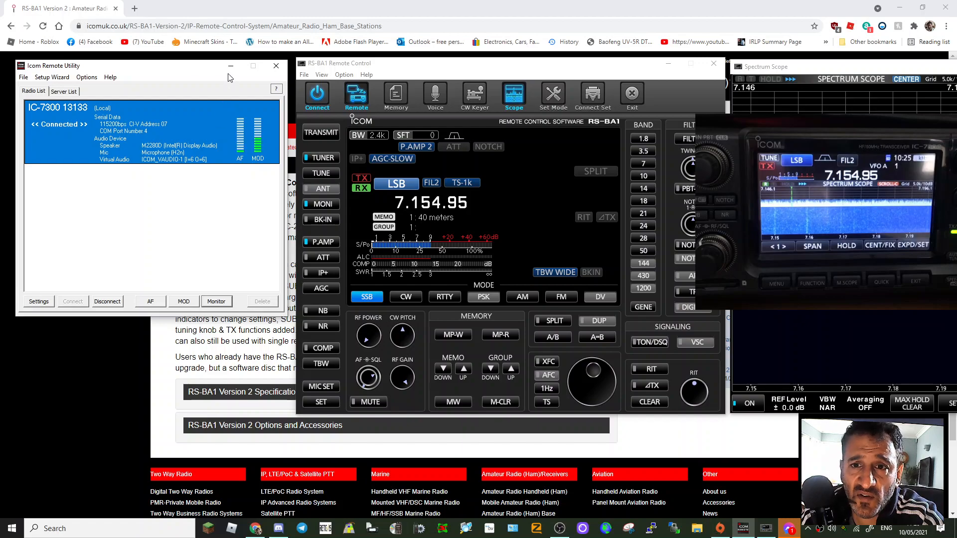
left_click(276, 66)
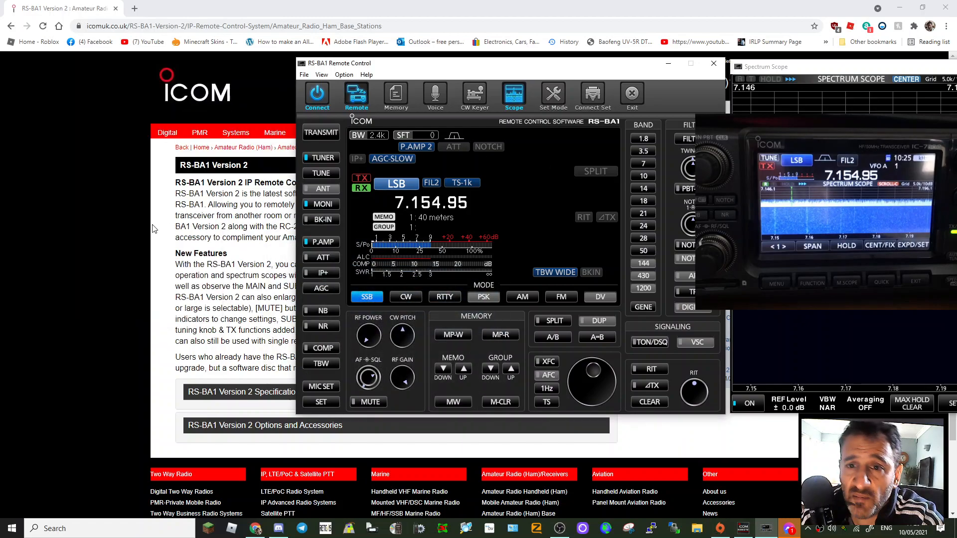
mouse_move(245, 79)
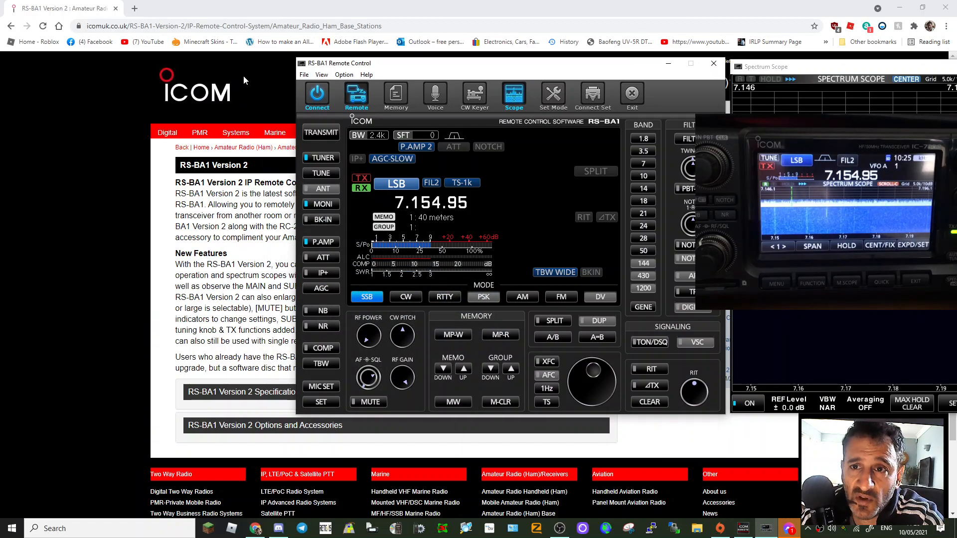
mouse_move(134, 9)
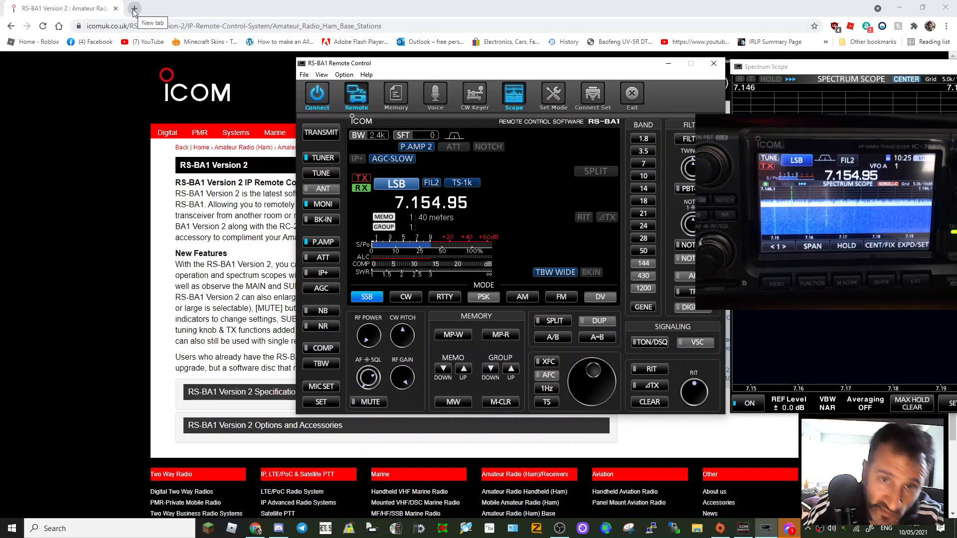
Search eBay UK for 'rs ba1' and browse the 50 results
type("eb")
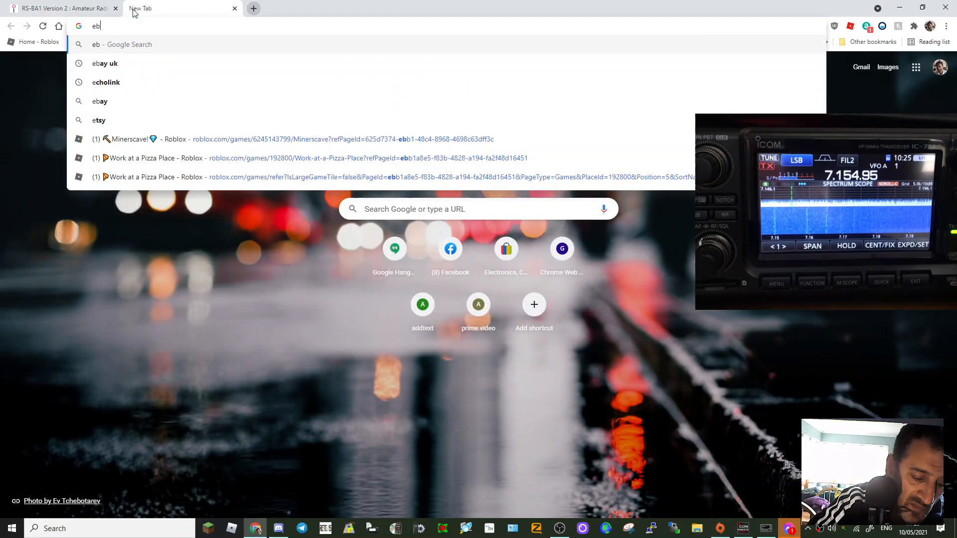
left_click(105, 64)
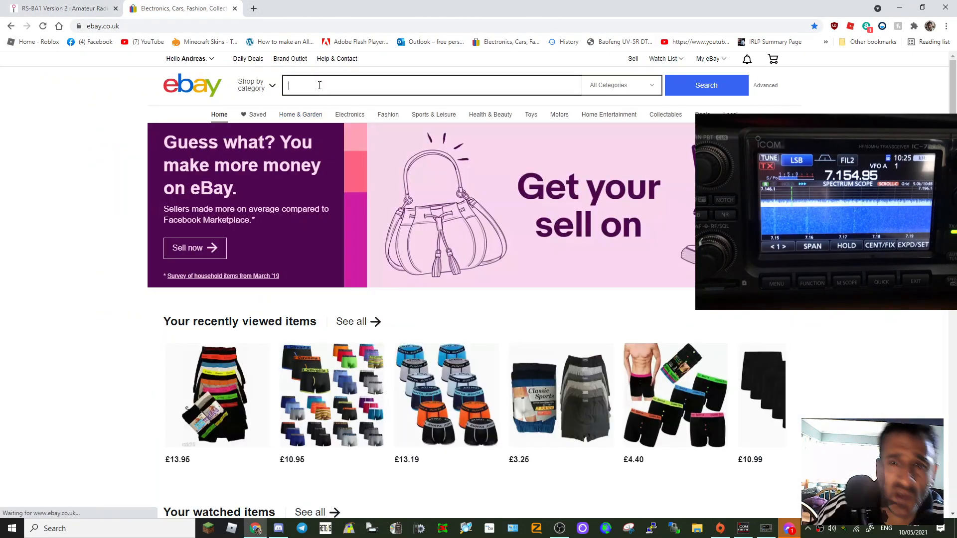
type("rs")
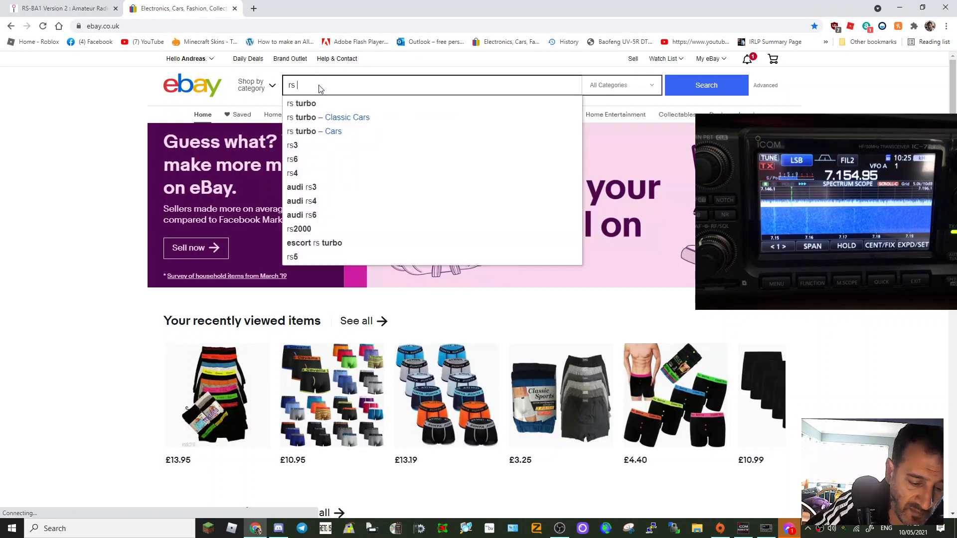
type("ba1")
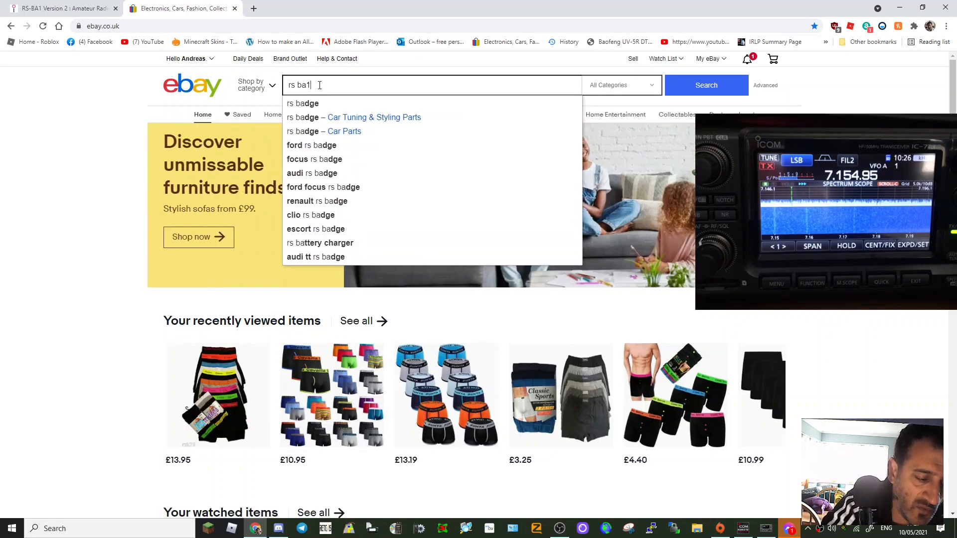
left_click(706, 85)
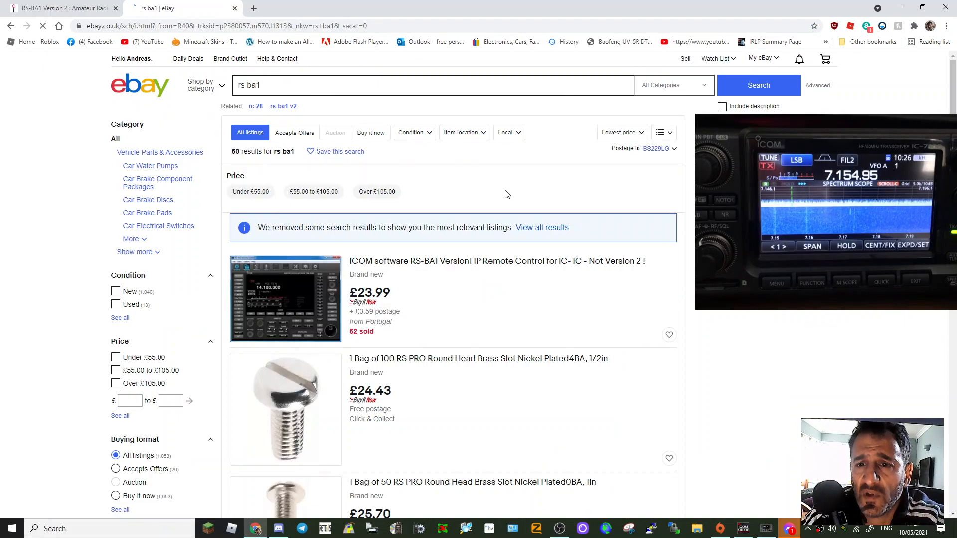
scroll("down", 3)
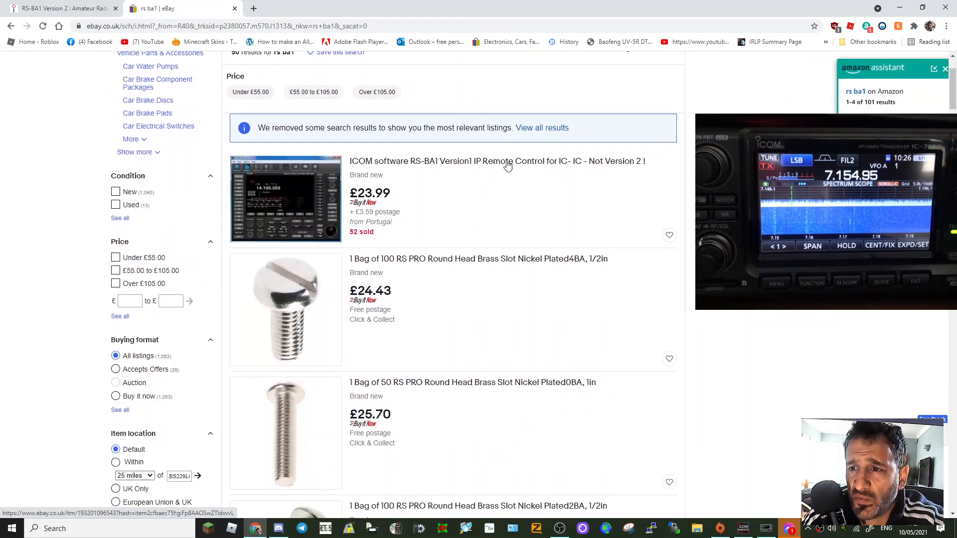
scroll("down", 3)
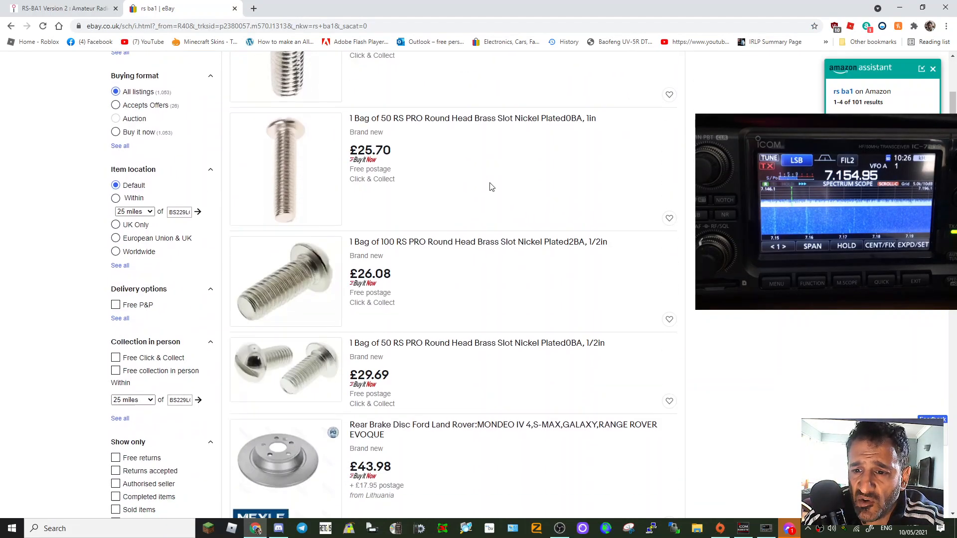
scroll("up", 3)
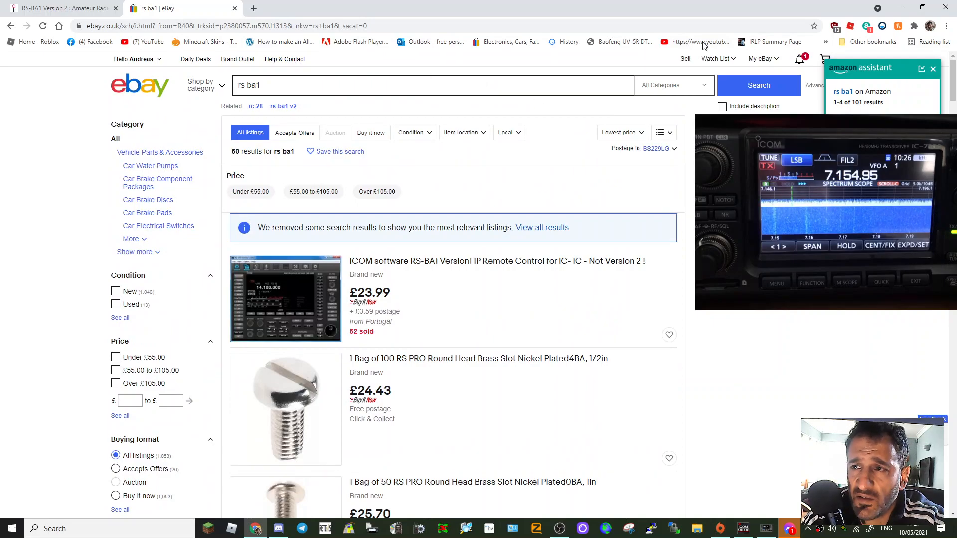
Open the purchased RS-BA1 Version 2 listing (£34.79) from purchase history and select its URL
left_click(760, 59)
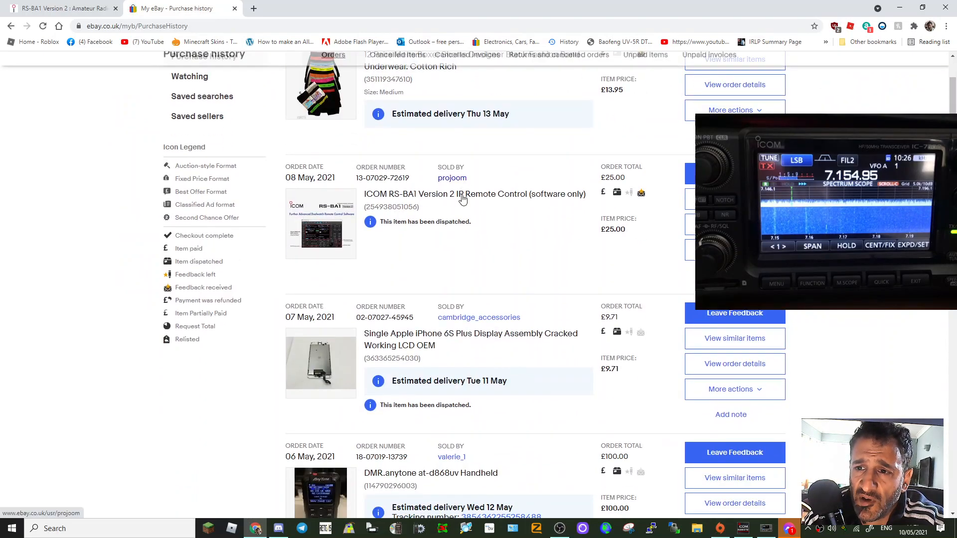
left_click(463, 194)
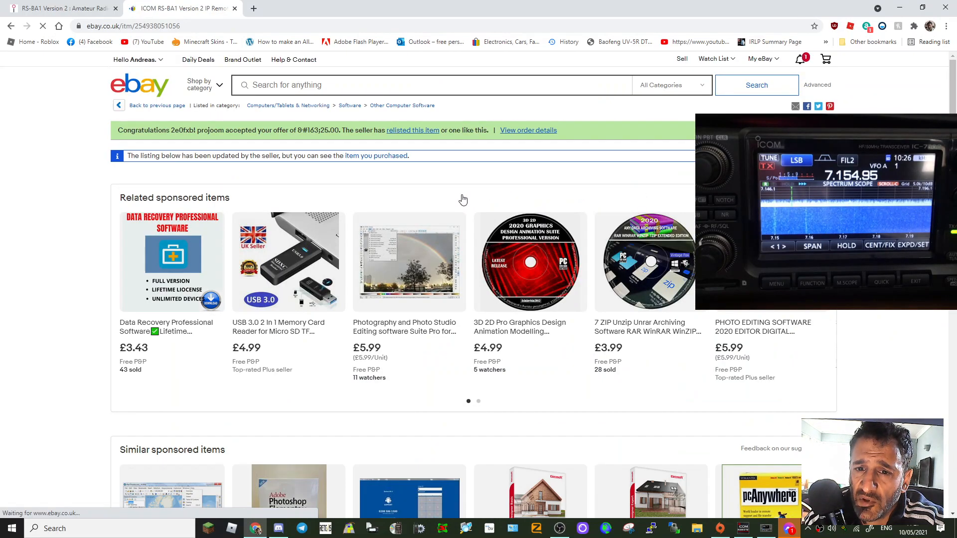
scroll("down", 3)
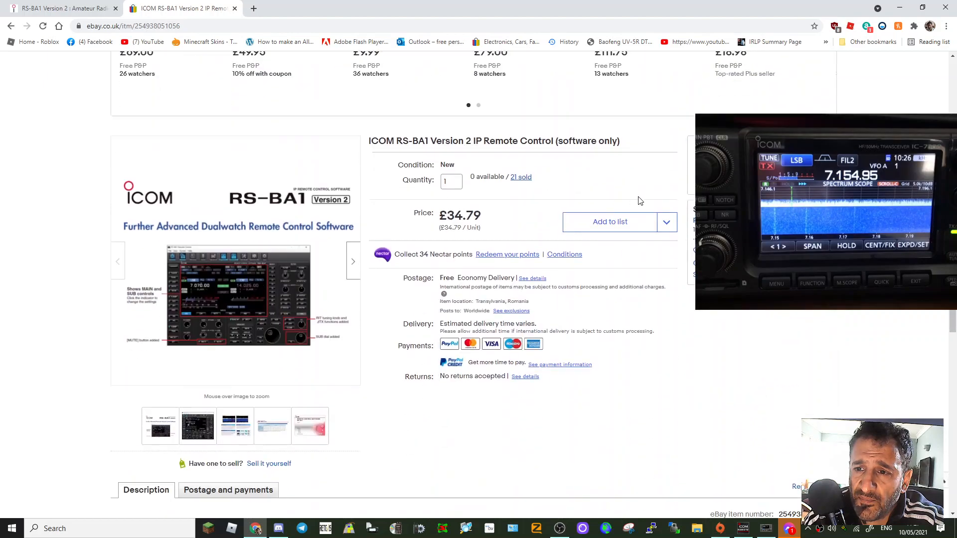
scroll("down", 3)
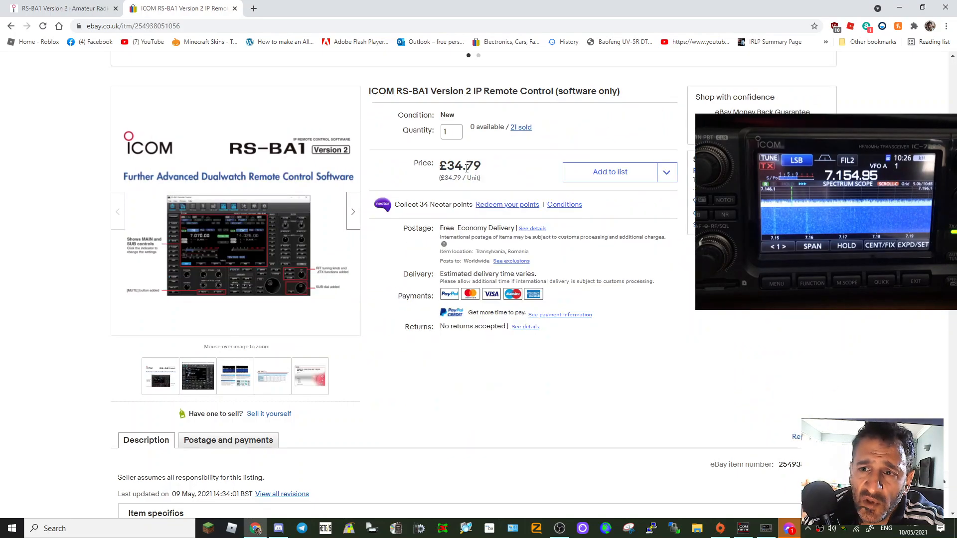
left_click(138, 26)
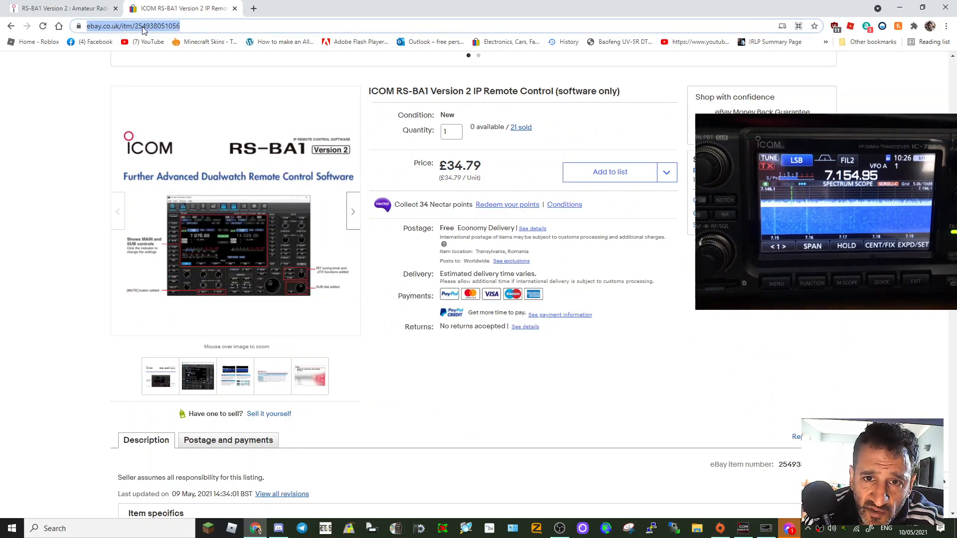
mouse_move(177, 100)
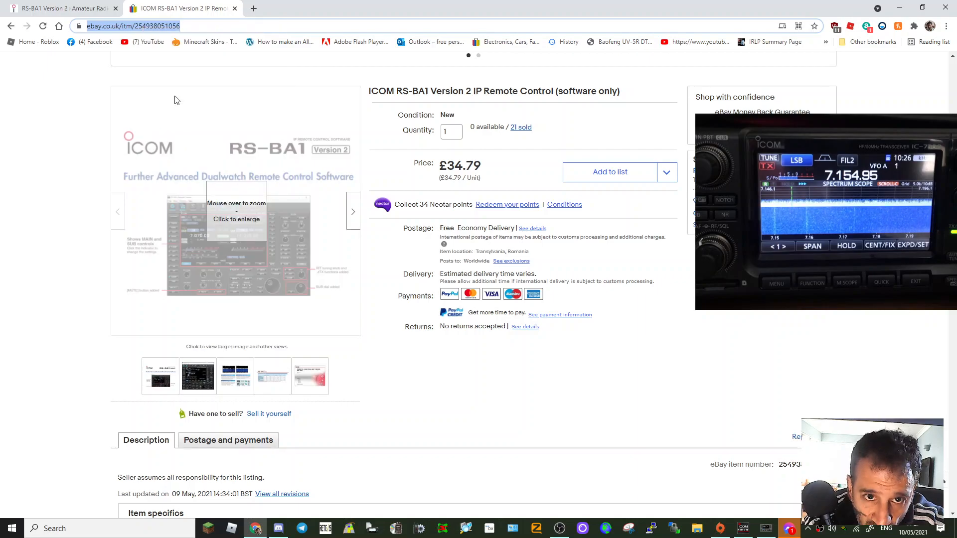